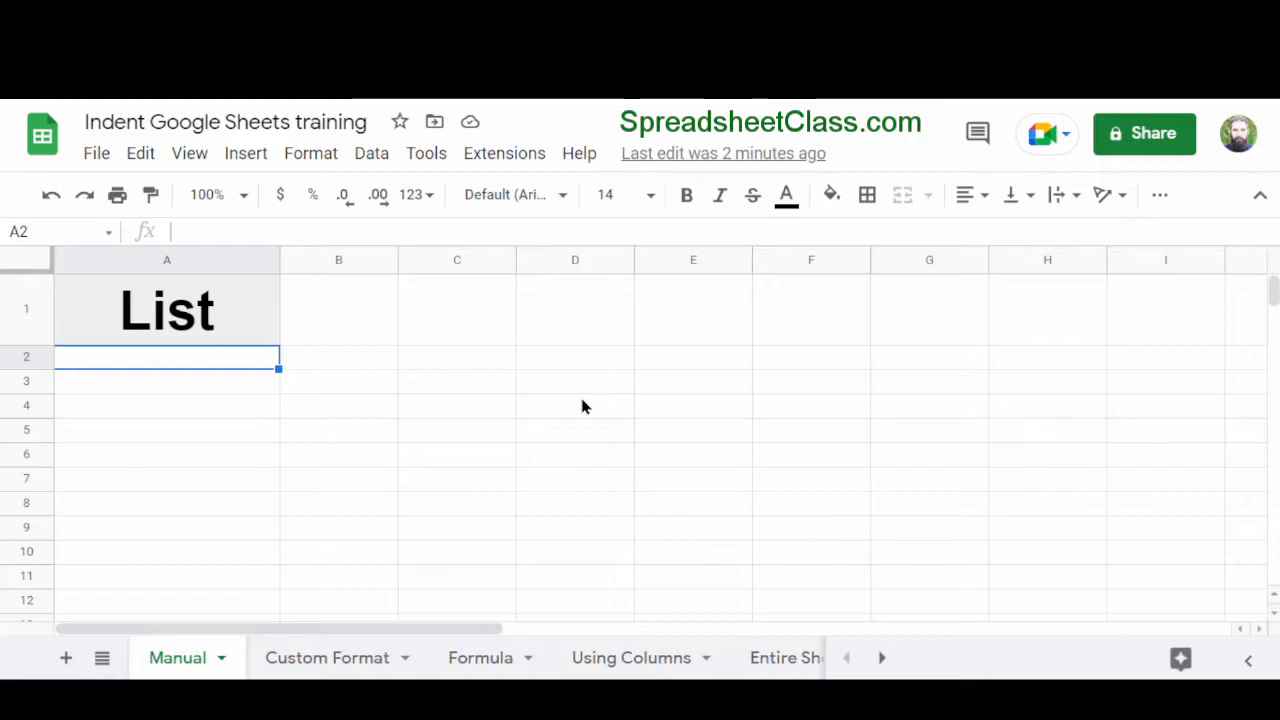
Step: Enter an indented 'Item 1' in A2 under the List heading and move down to the next rows
text(Item 1)
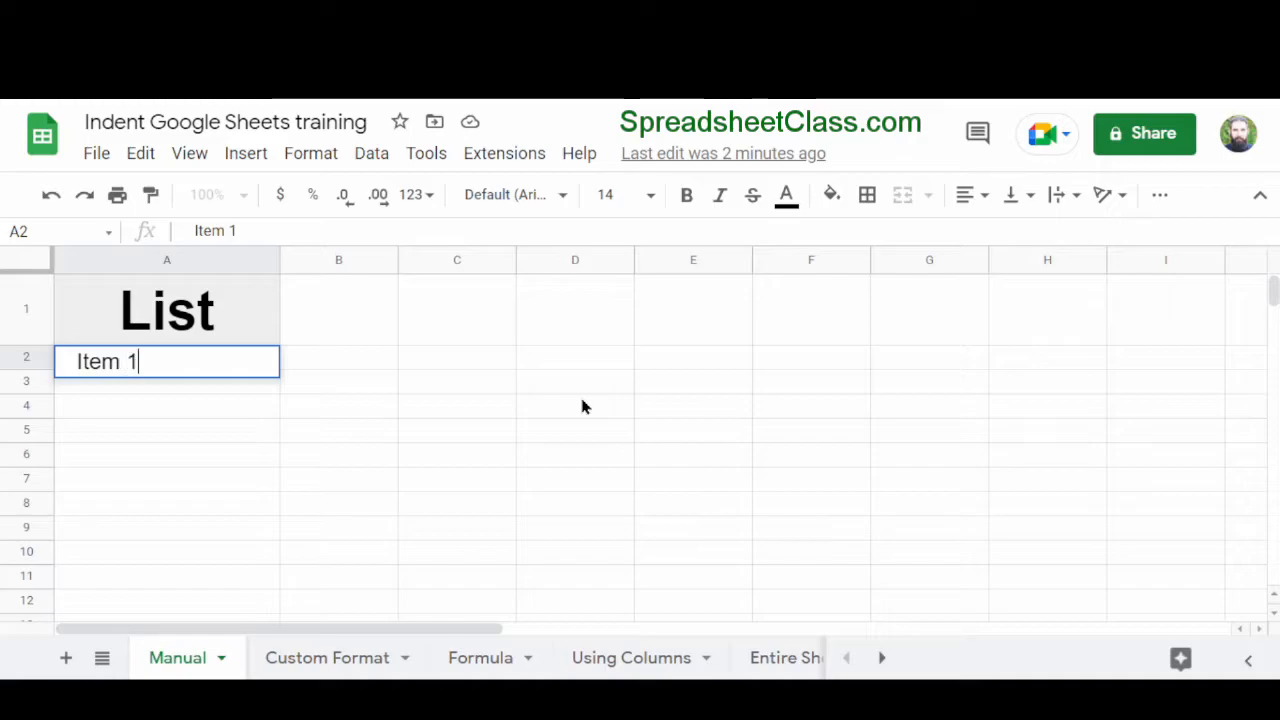
key(enter)
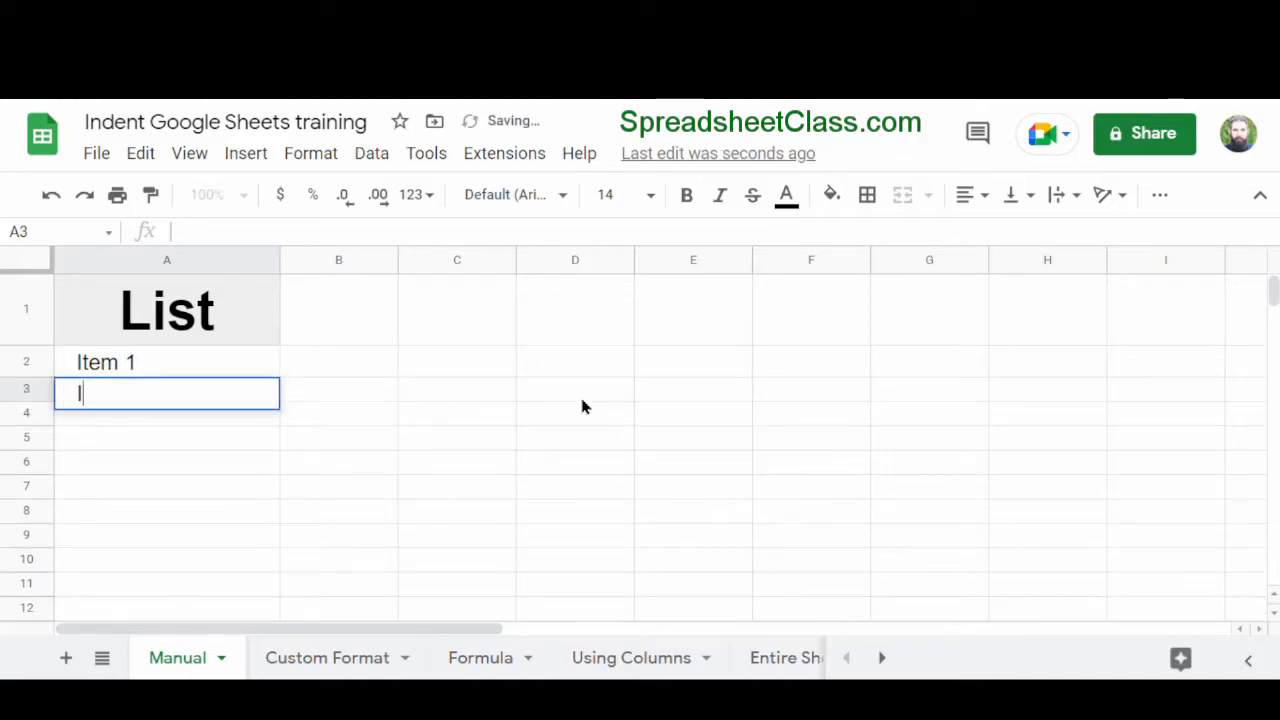
key(enter)
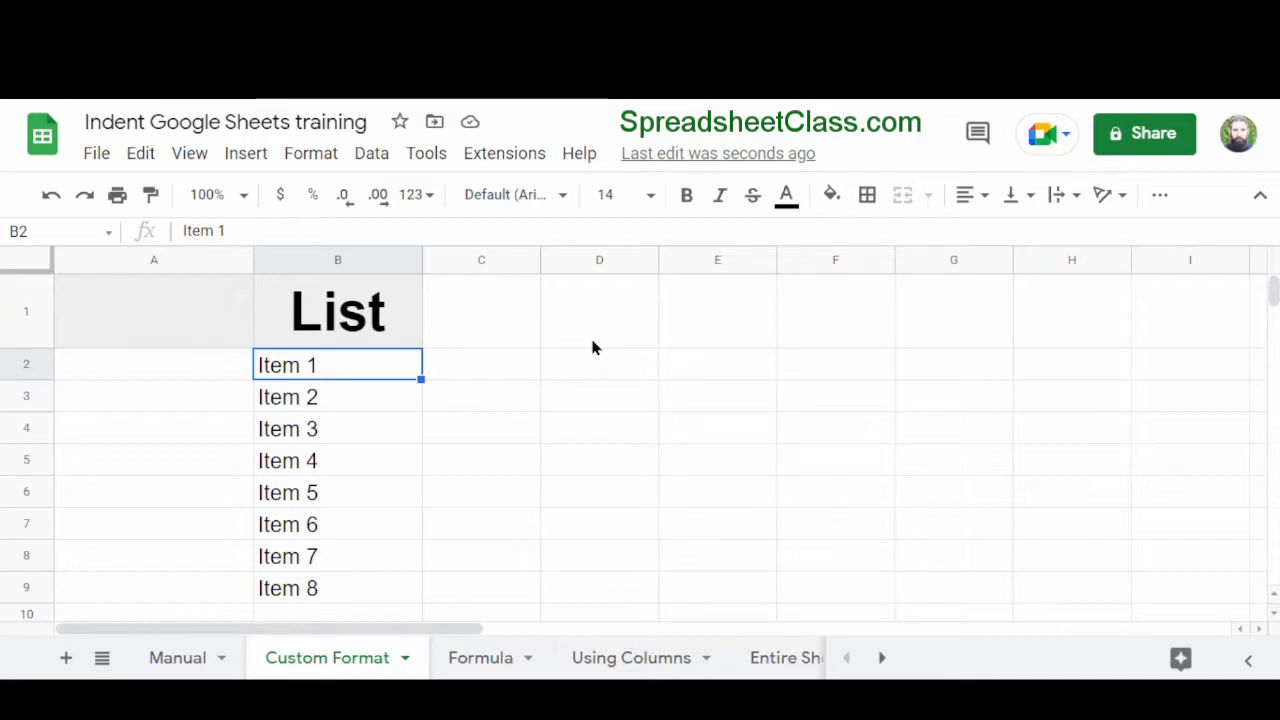
mouse_move(390, 380)
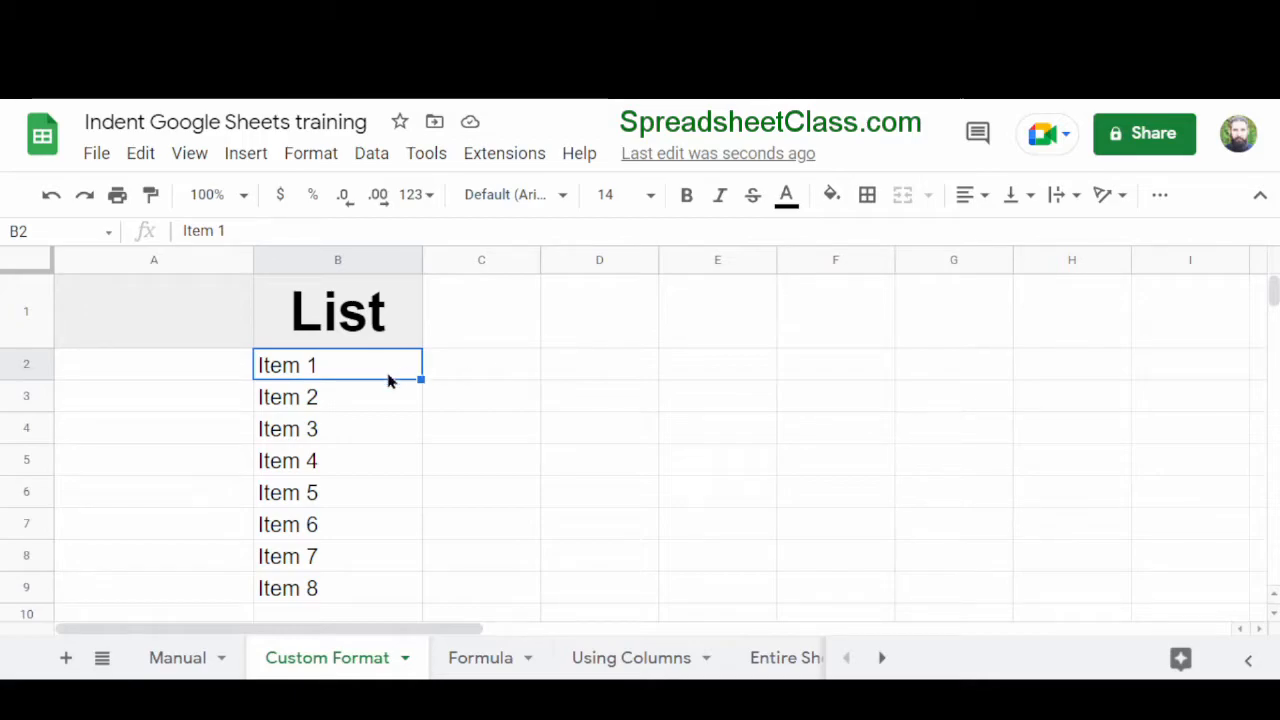
mouse_move(380, 376)
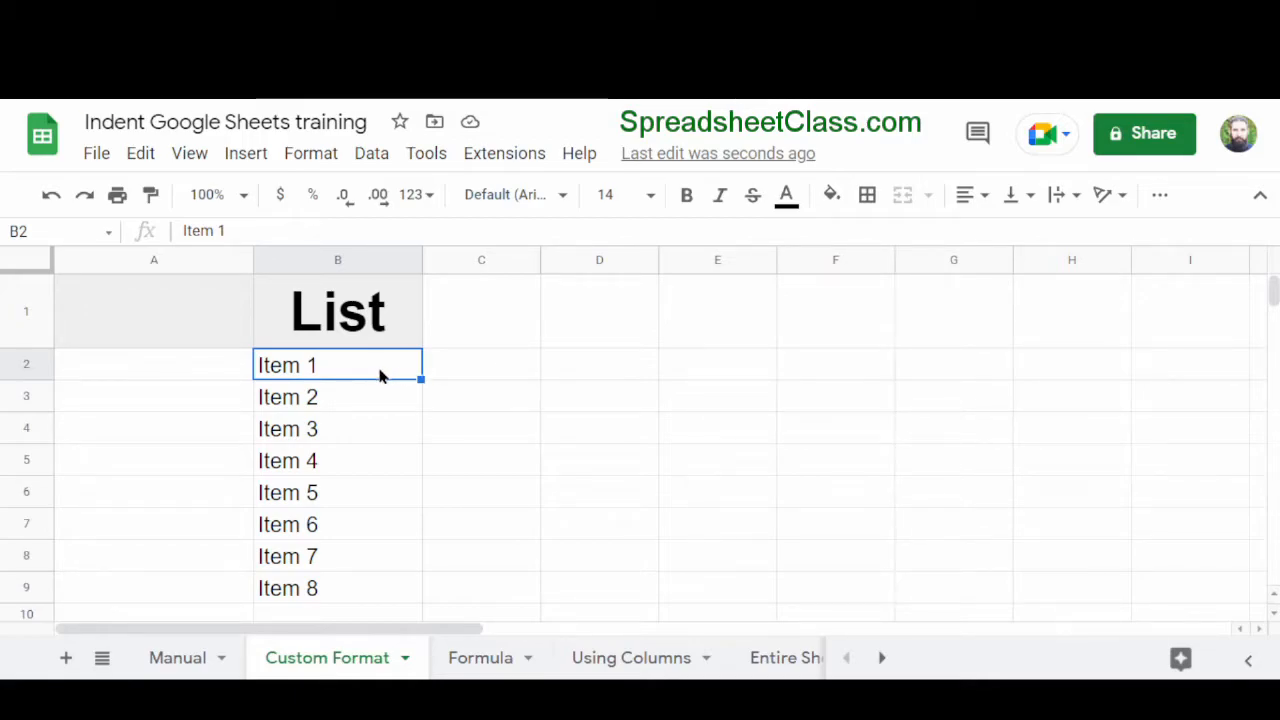
Step: Select the Item 1 to Item 8 list in column B of the Custom Format sheet
drag(336, 364, 336, 460)
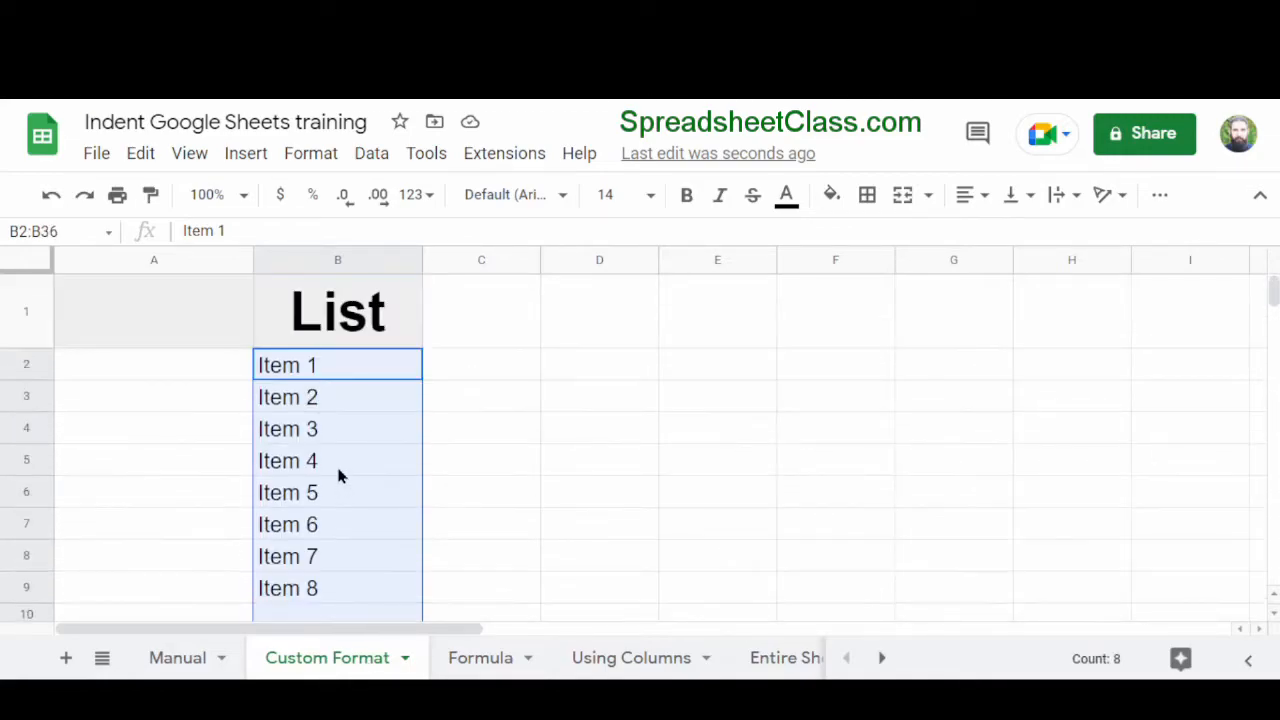
mouse_move(398, 318)
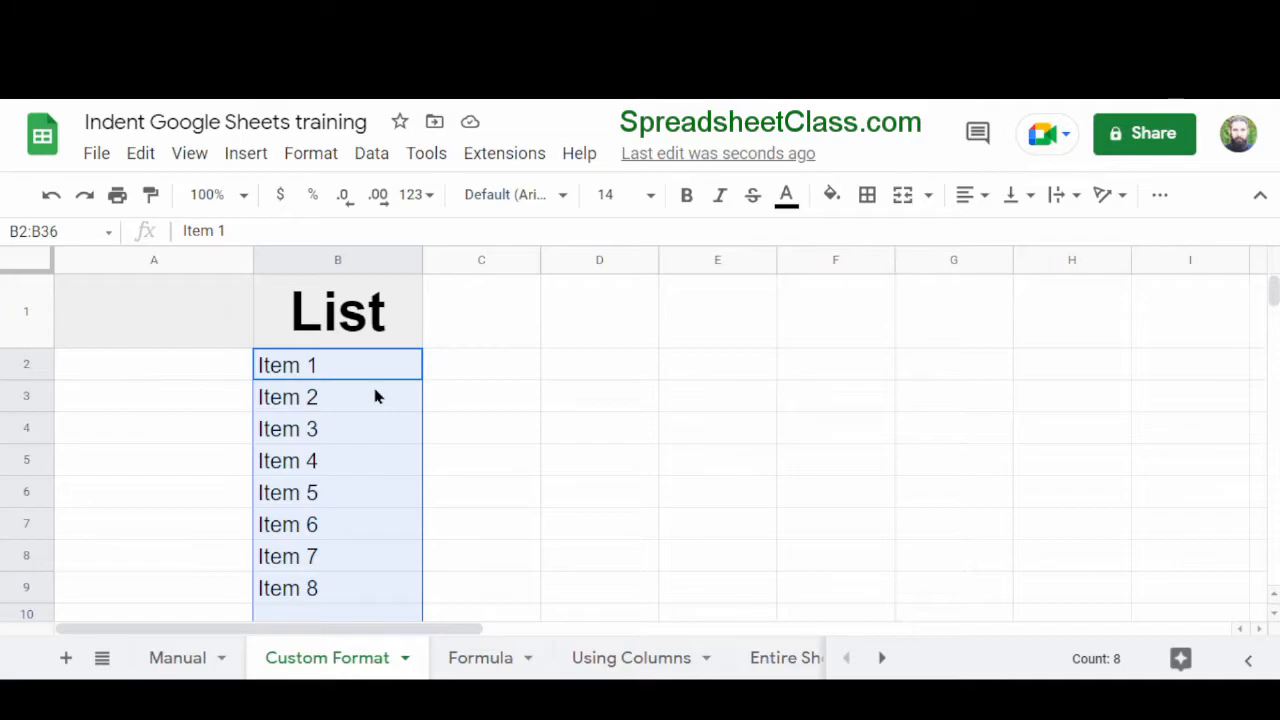
mouse_move(352, 612)
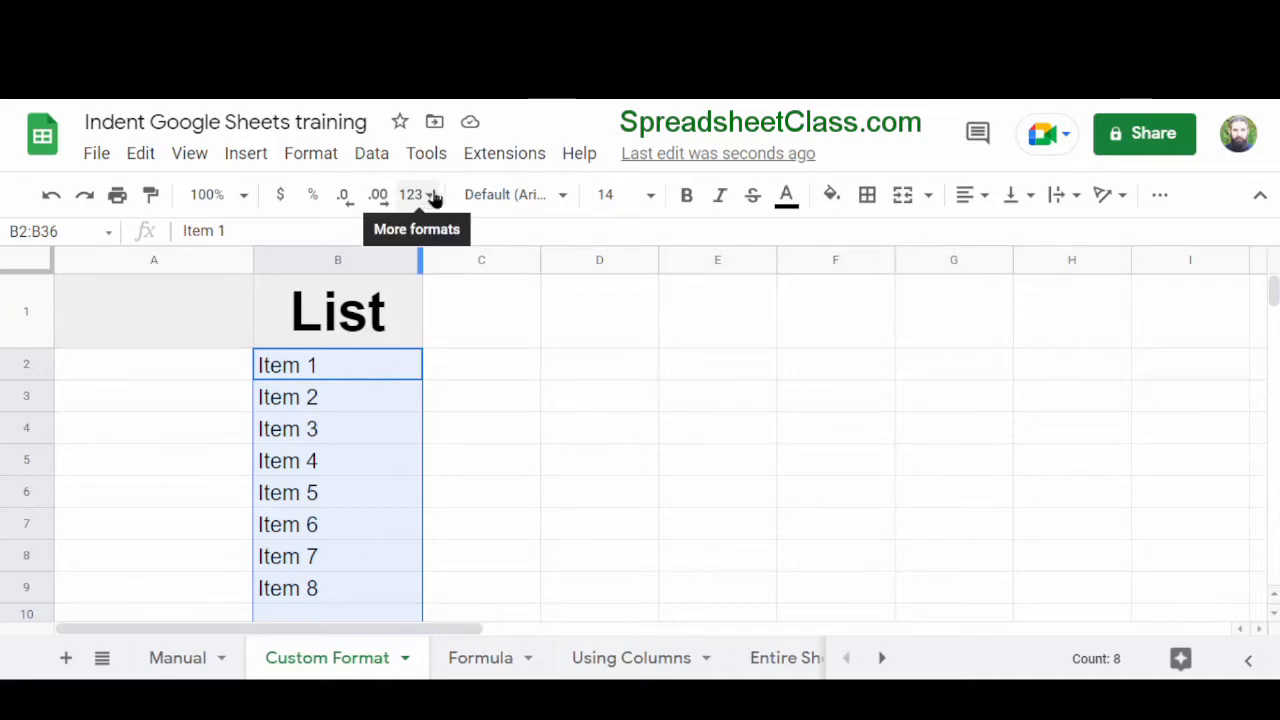
Step: Apply a custom number format with leading spaces before @ so Items 1–8 appear indented
click(416, 194)
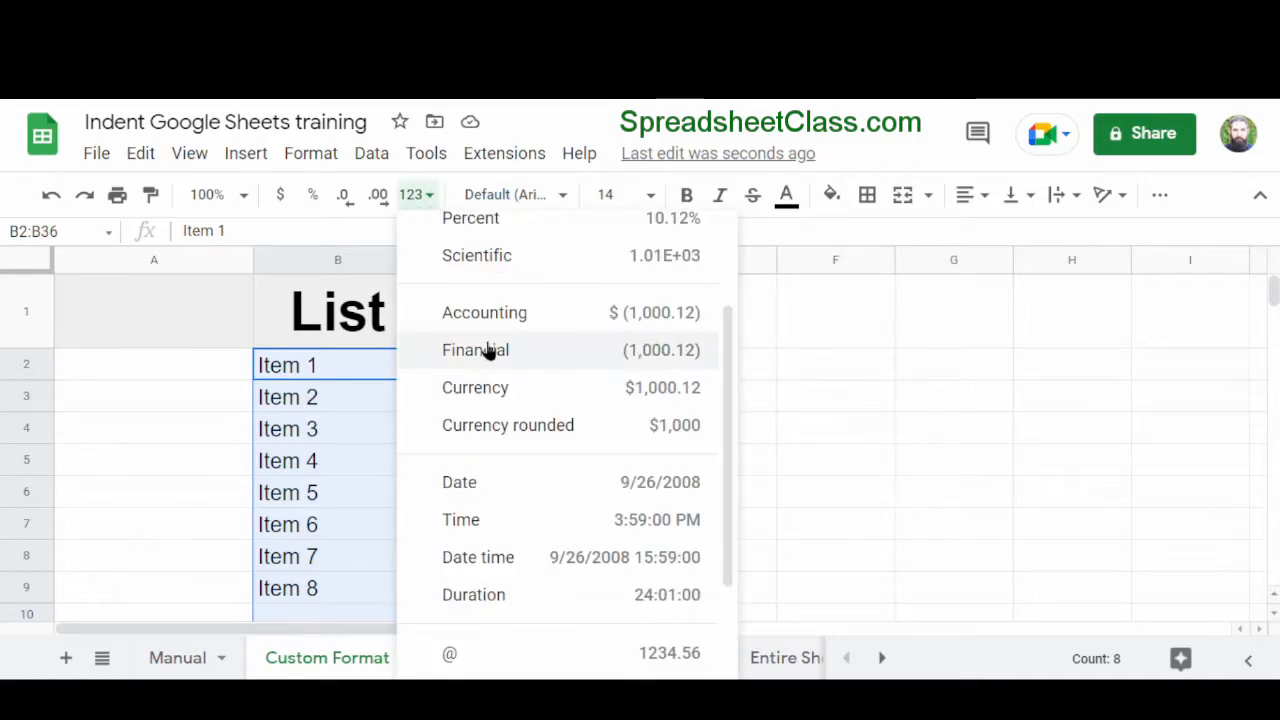
scroll(down, 3)
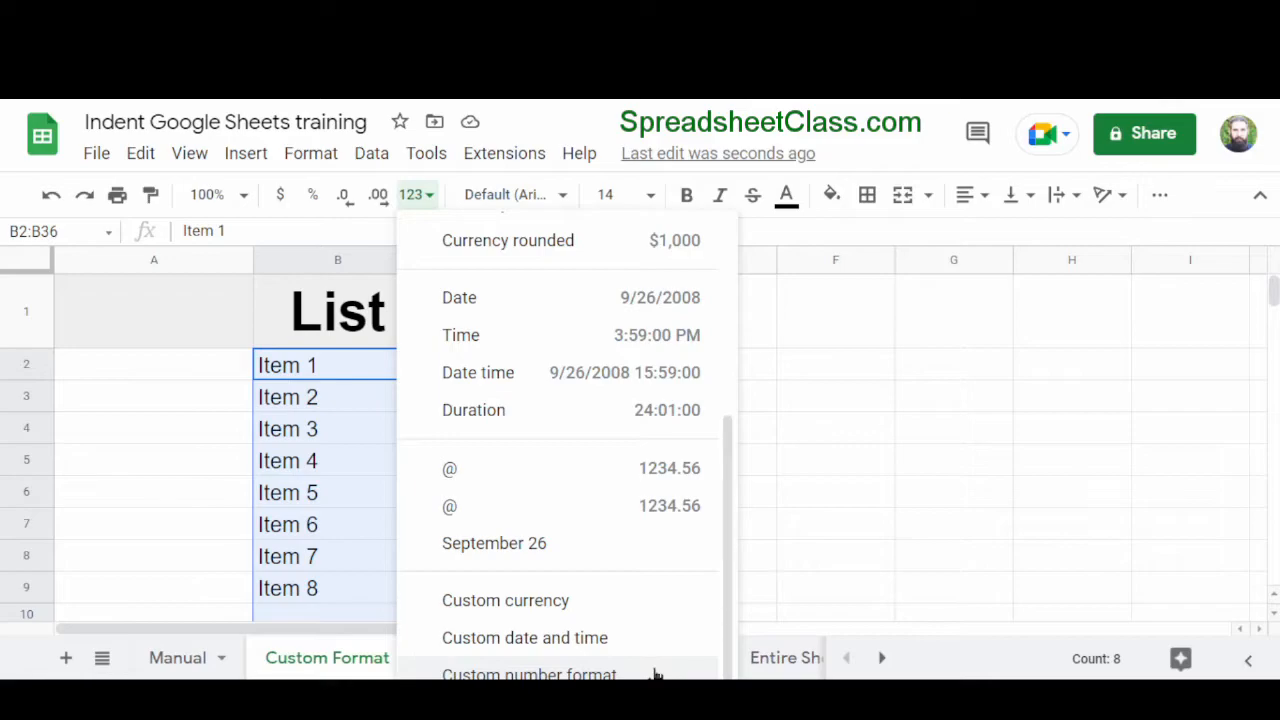
click(528, 674)
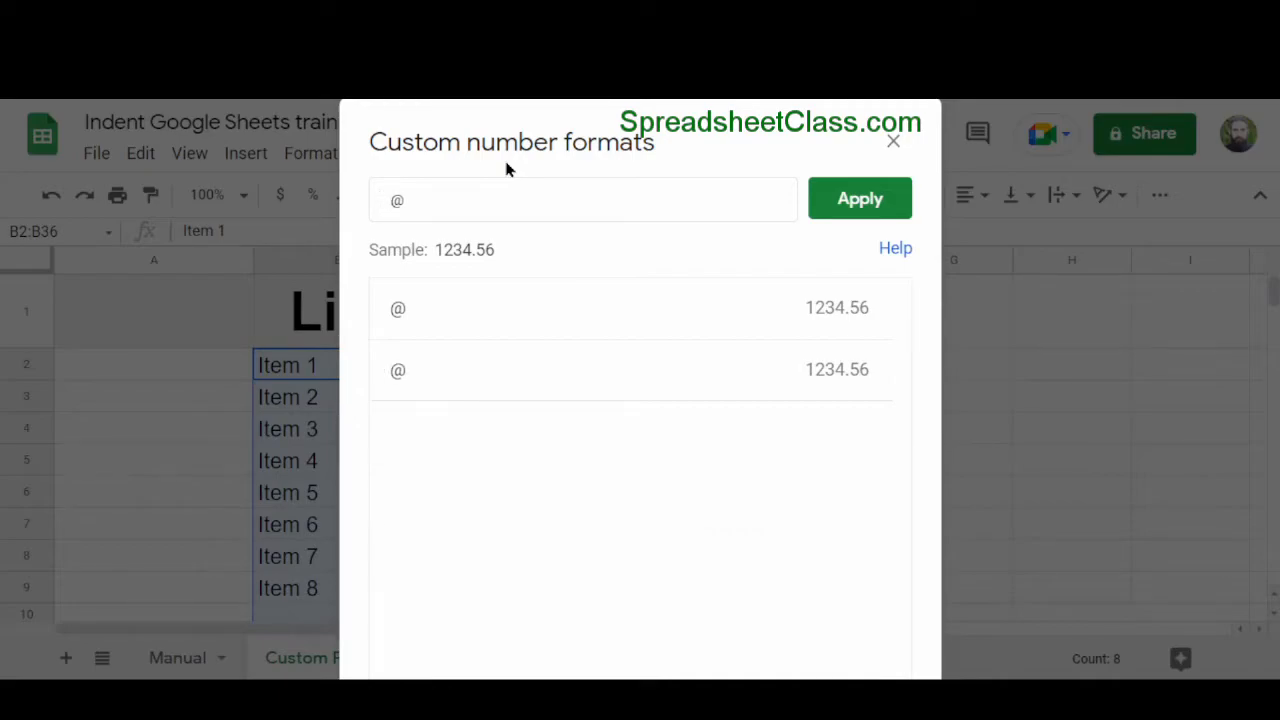
mouse_move(860, 210)
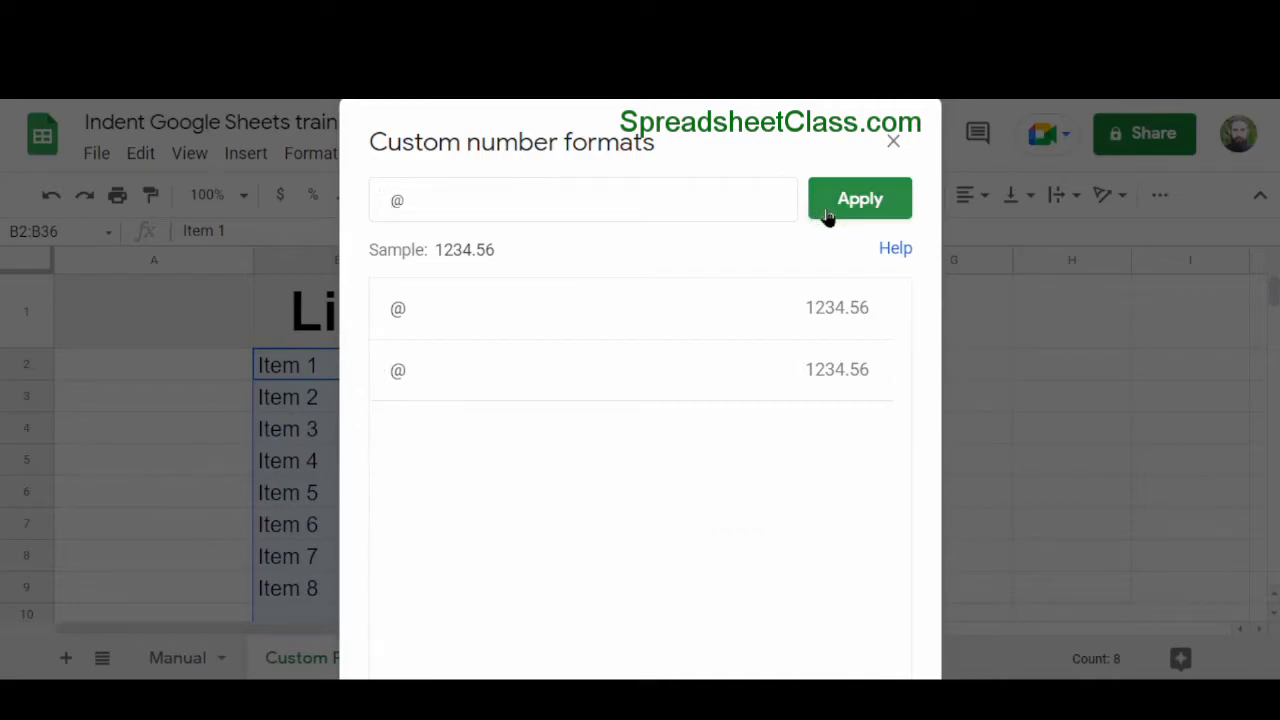
click(860, 198)
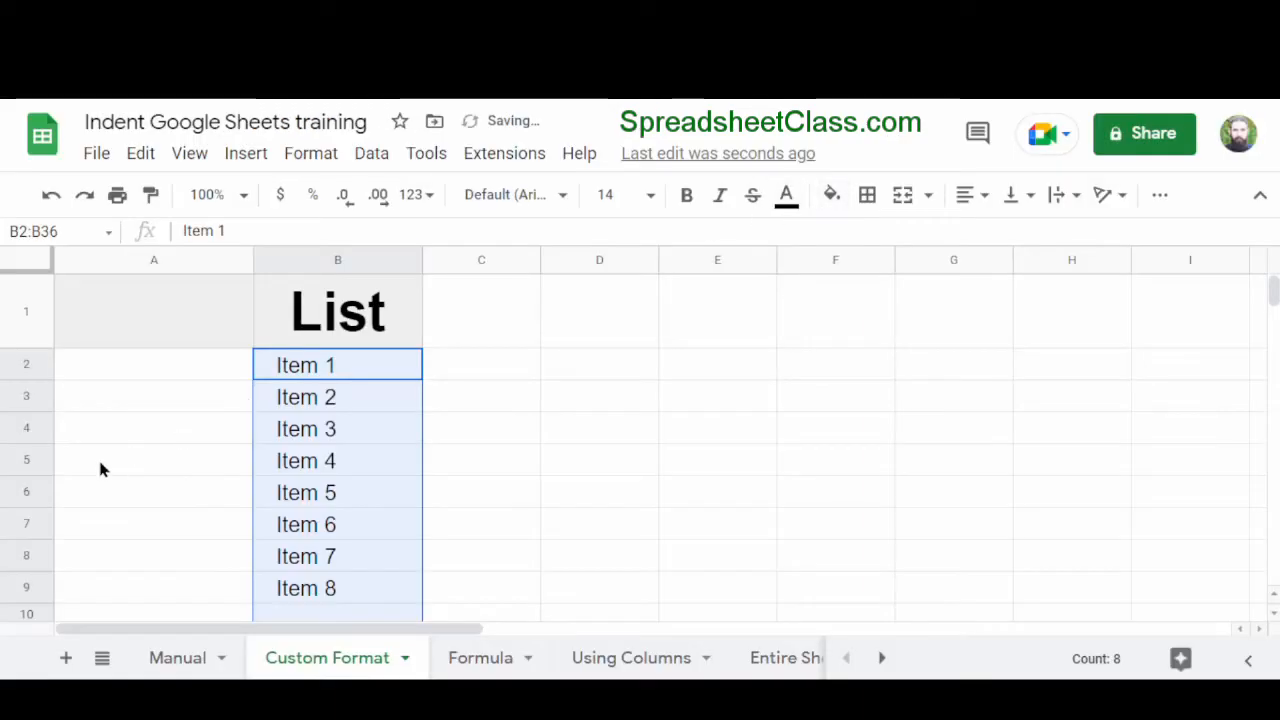
click(480, 364)
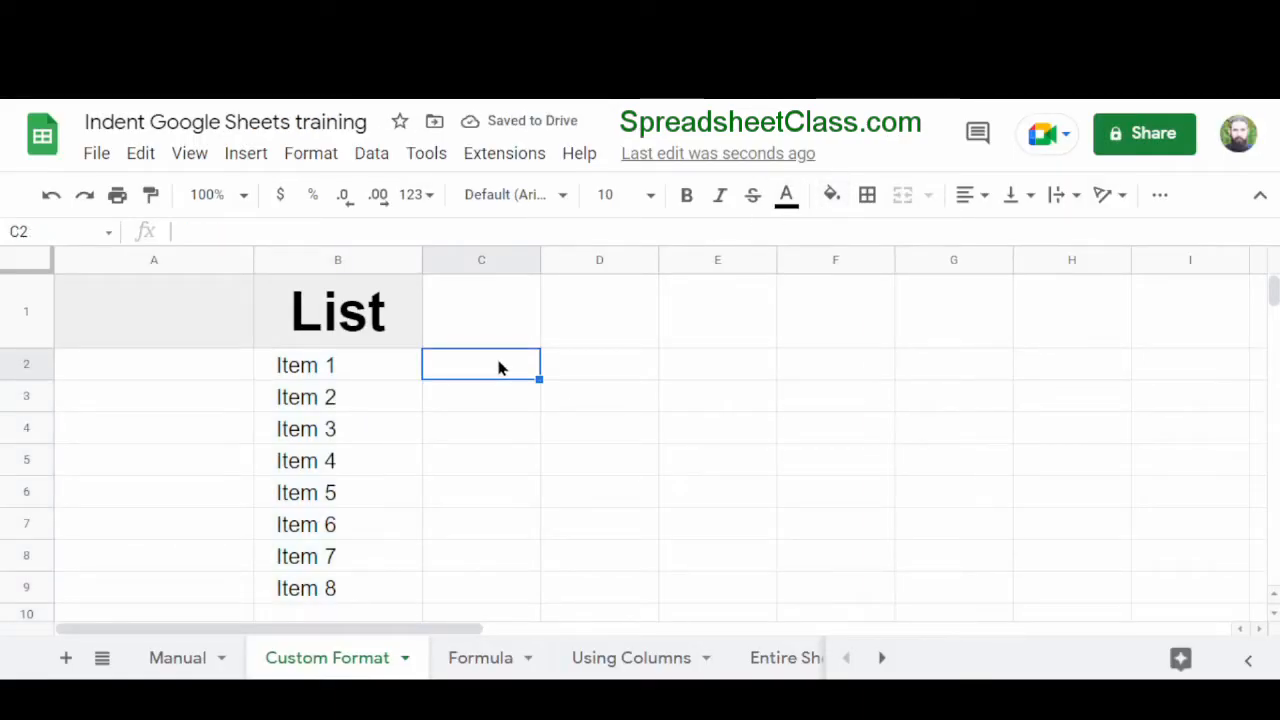
mouse_move(372, 376)
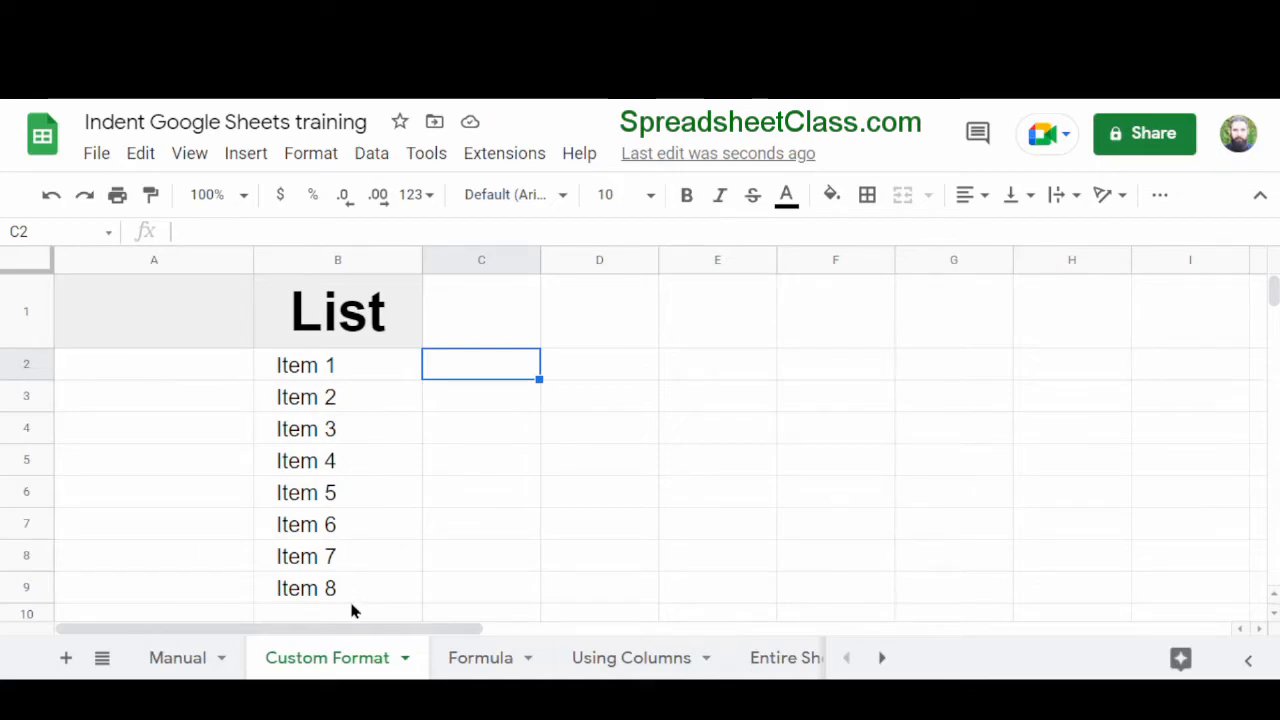
mouse_move(348, 596)
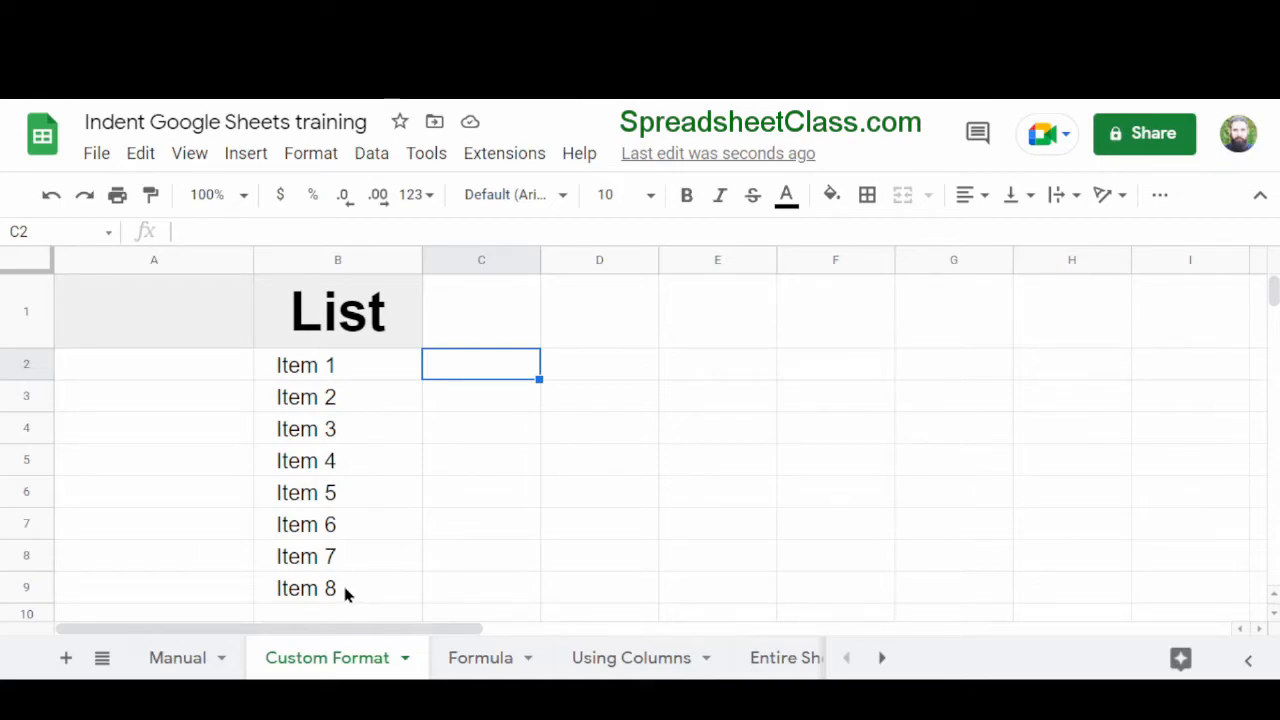
mouse_move(380, 364)
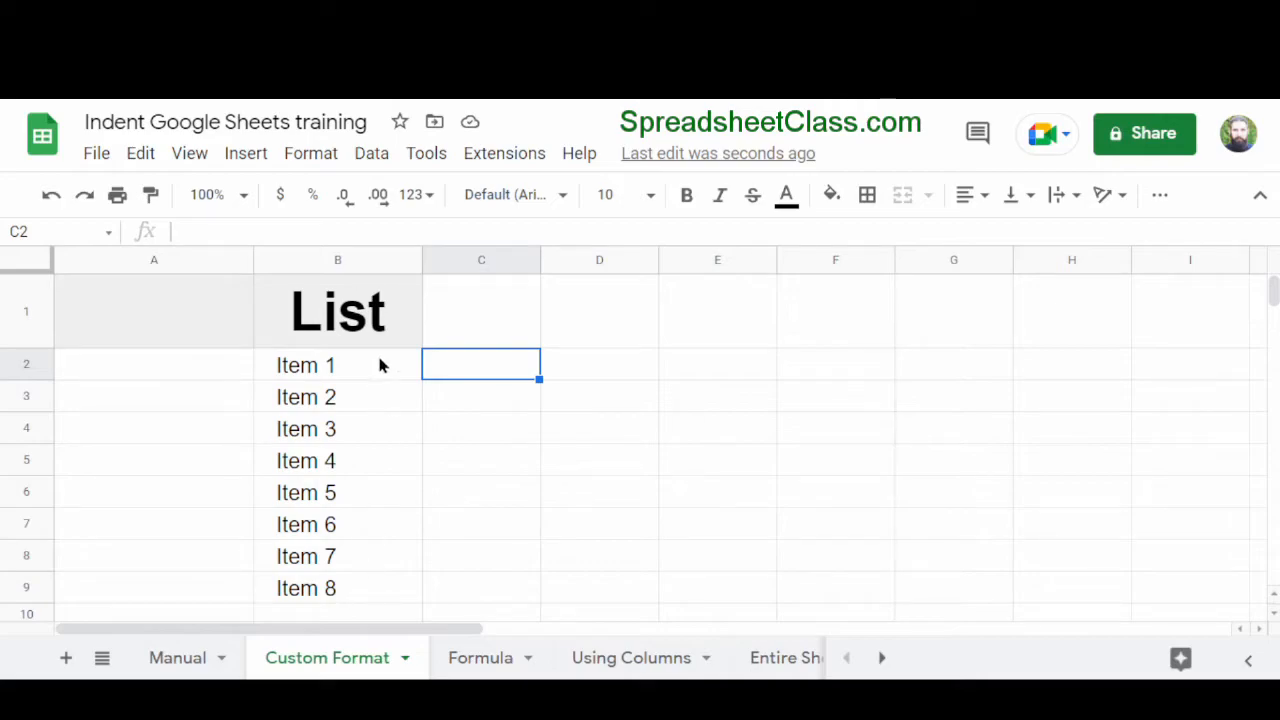
click(336, 364)
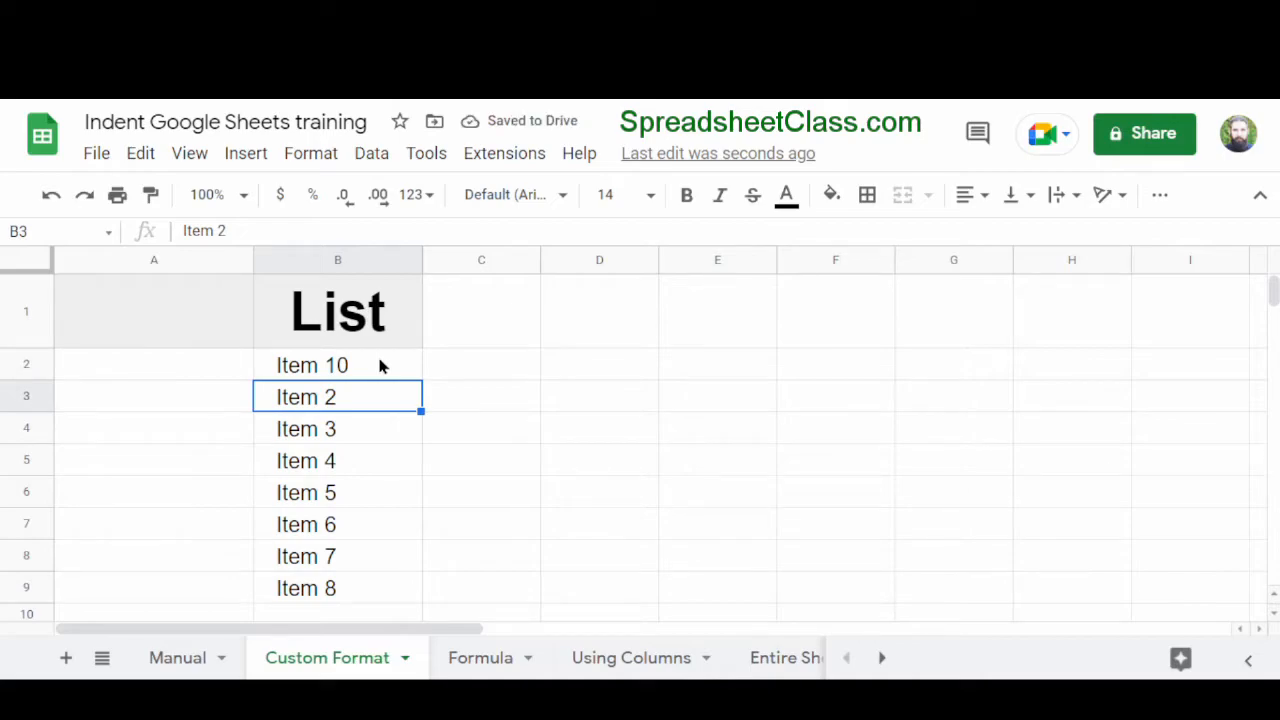
click(336, 364)
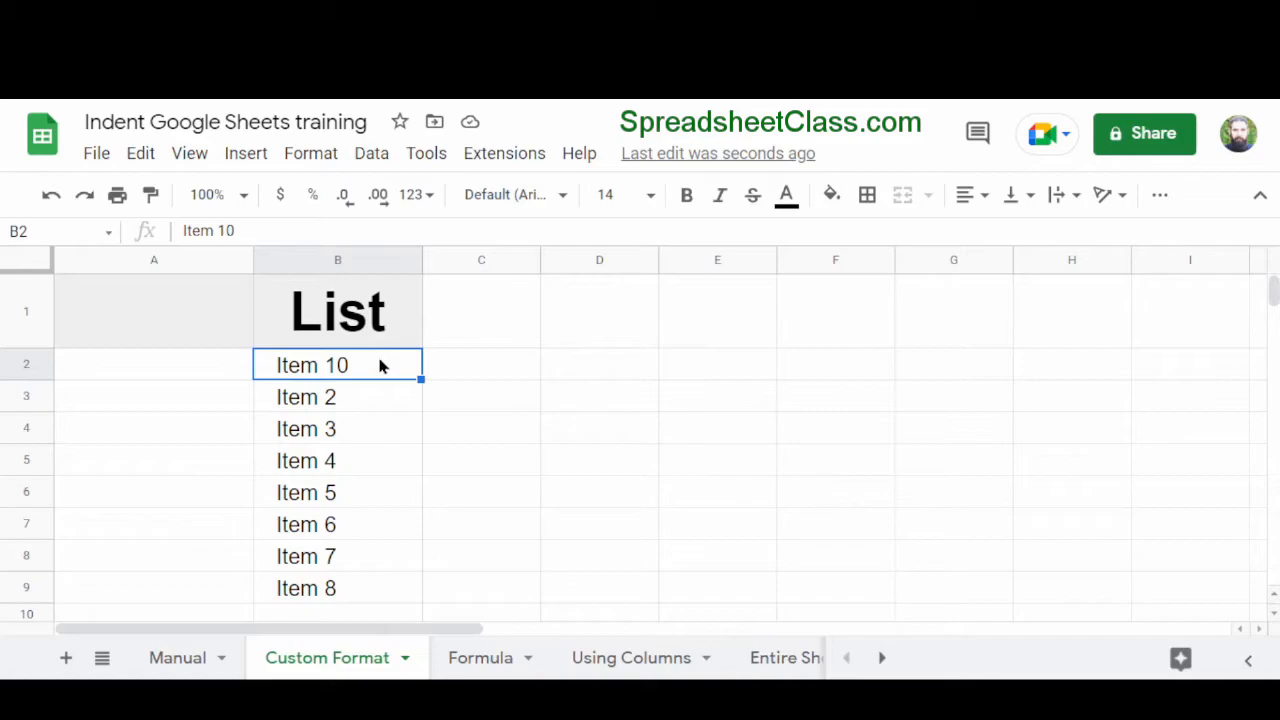
mouse_move(184, 230)
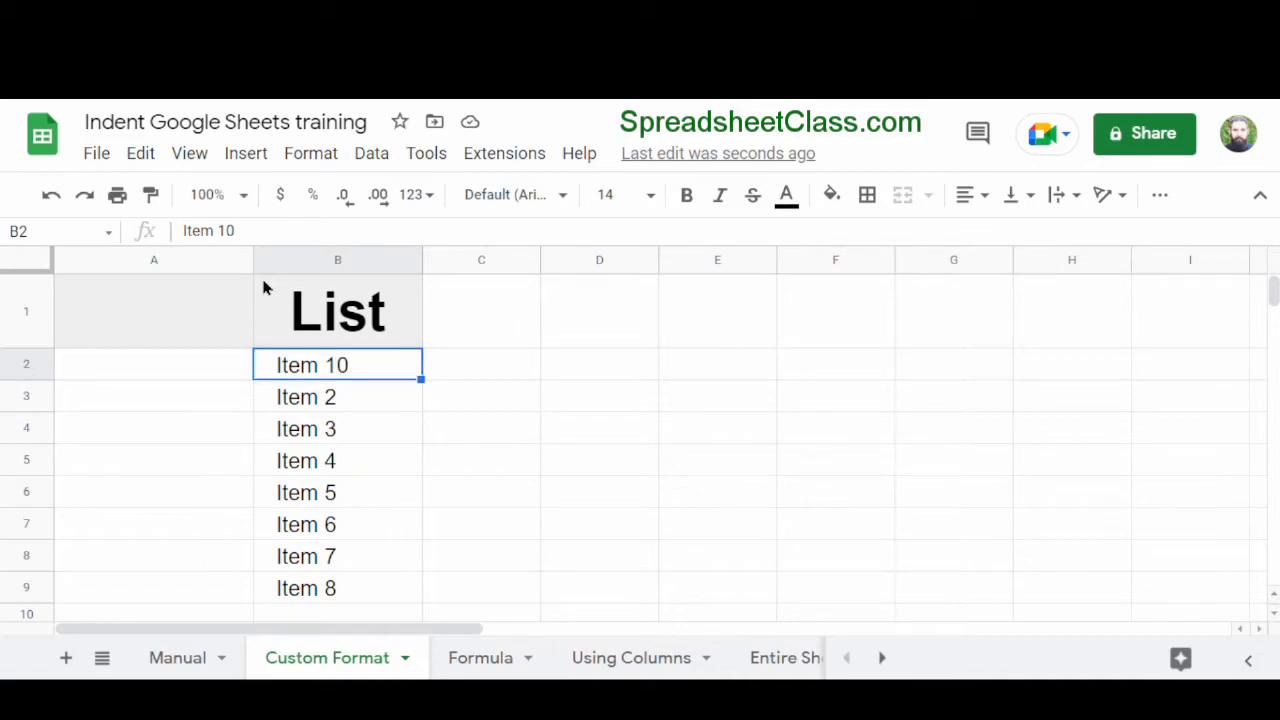
mouse_move(364, 368)
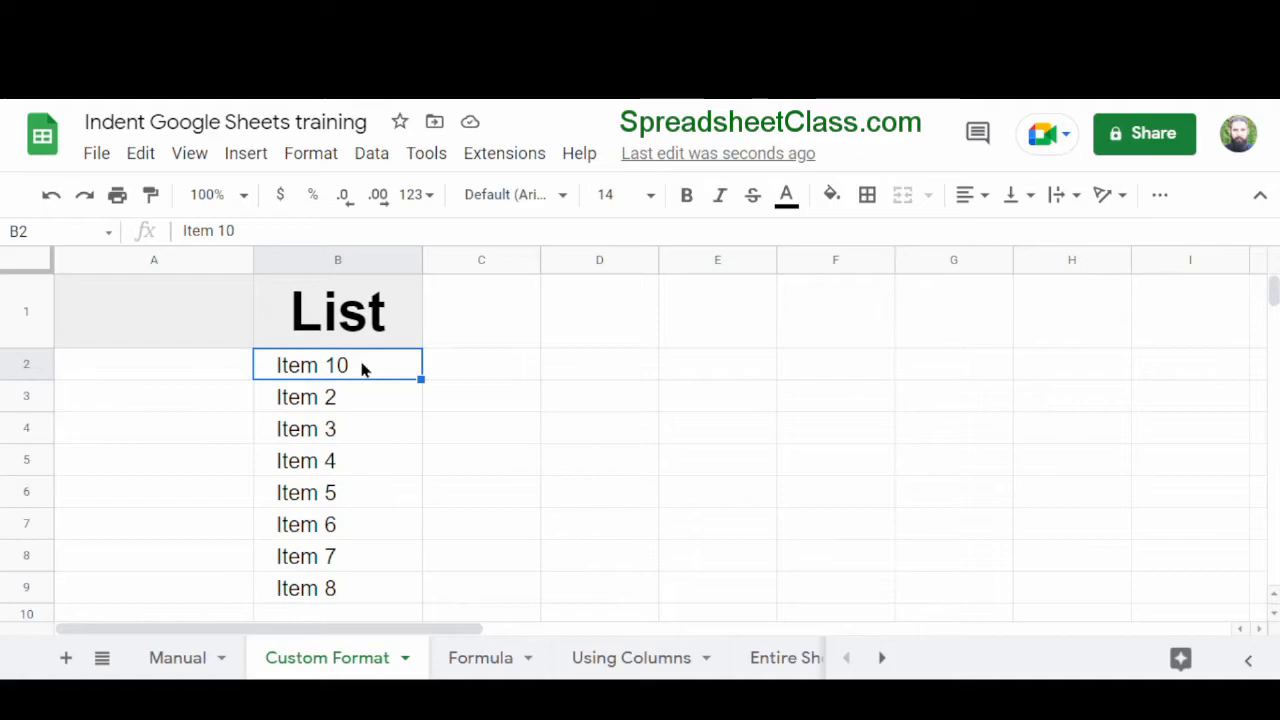
mouse_move(412, 194)
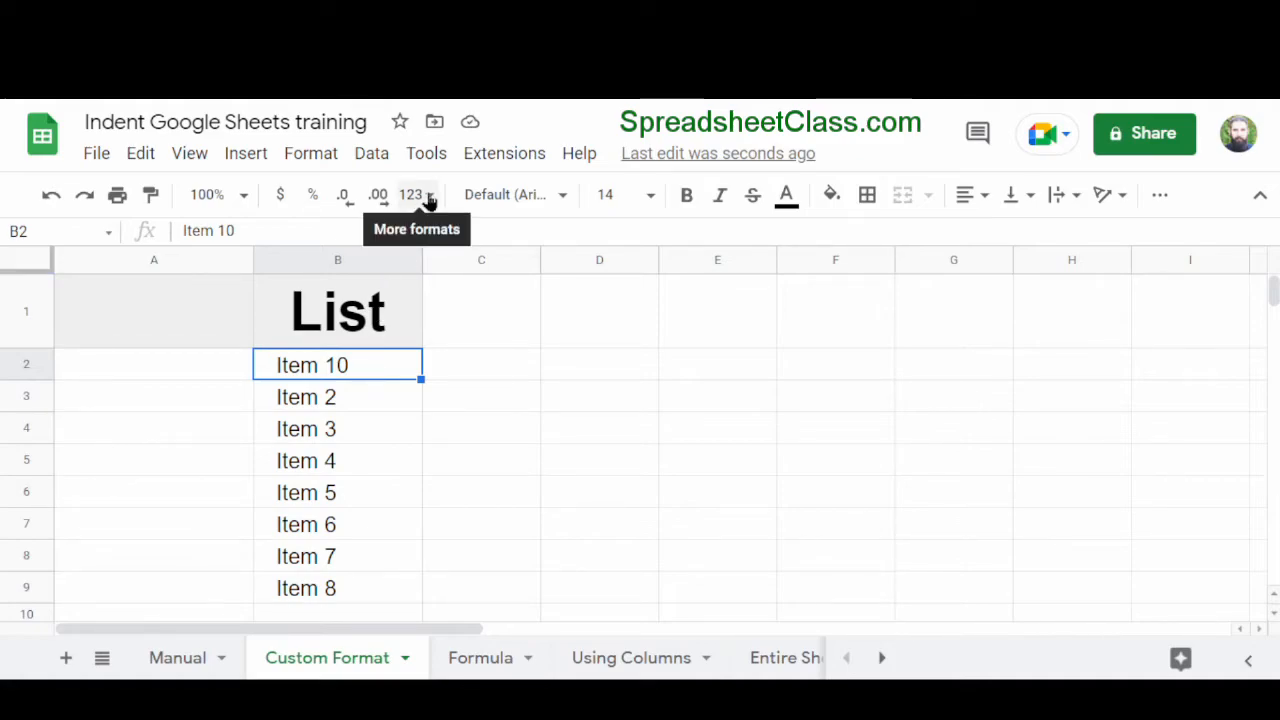
mouse_move(400, 424)
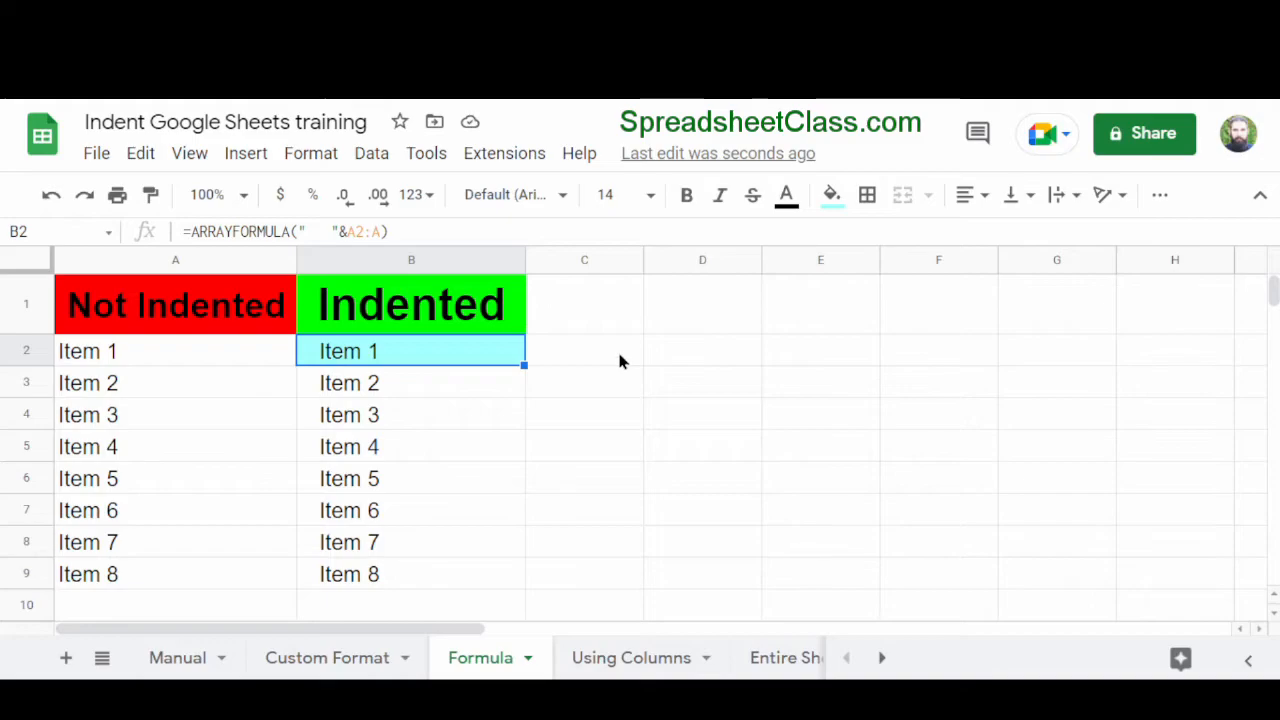
mouse_move(192, 336)
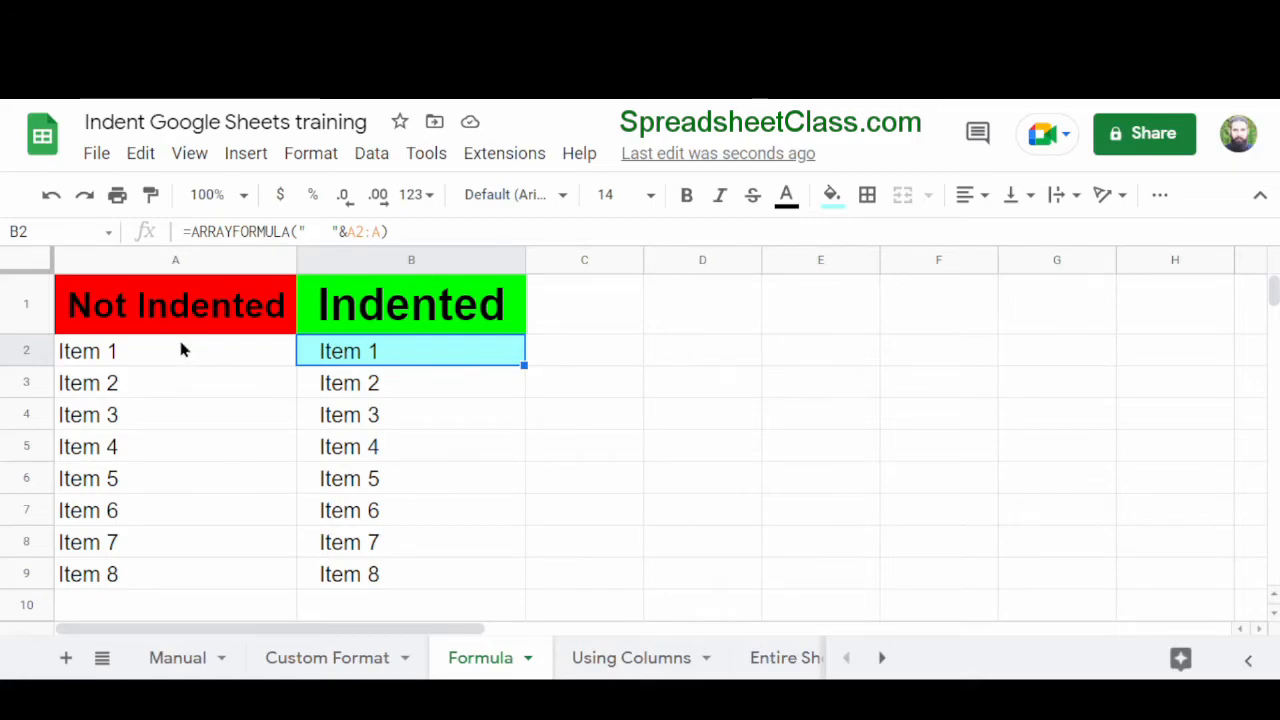
mouse_move(476, 368)
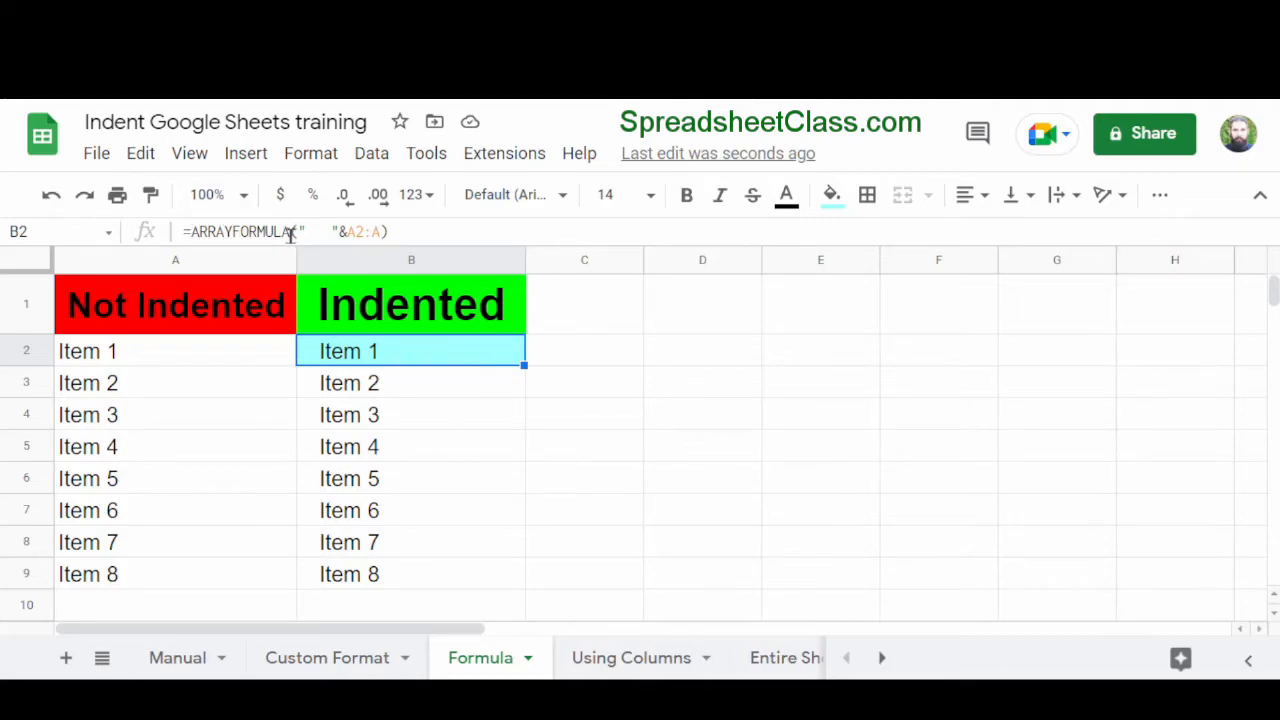
mouse_move(436, 360)
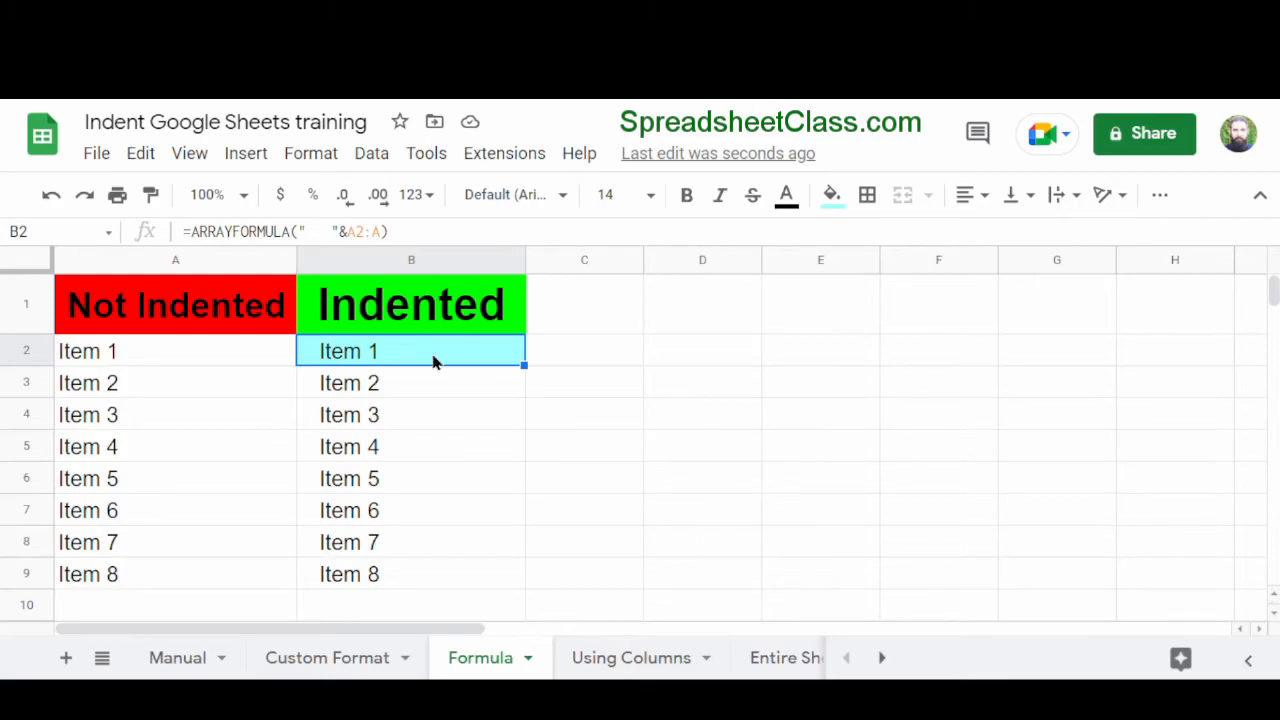
mouse_move(418, 362)
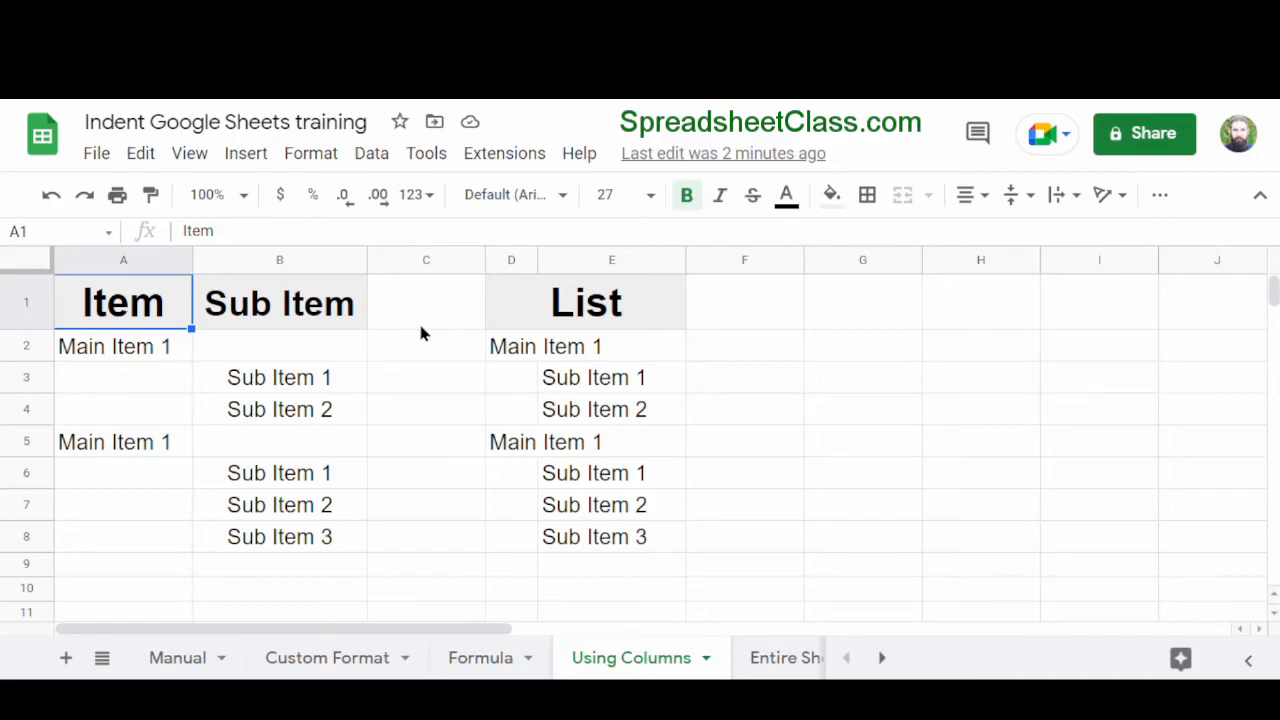
mouse_move(408, 344)
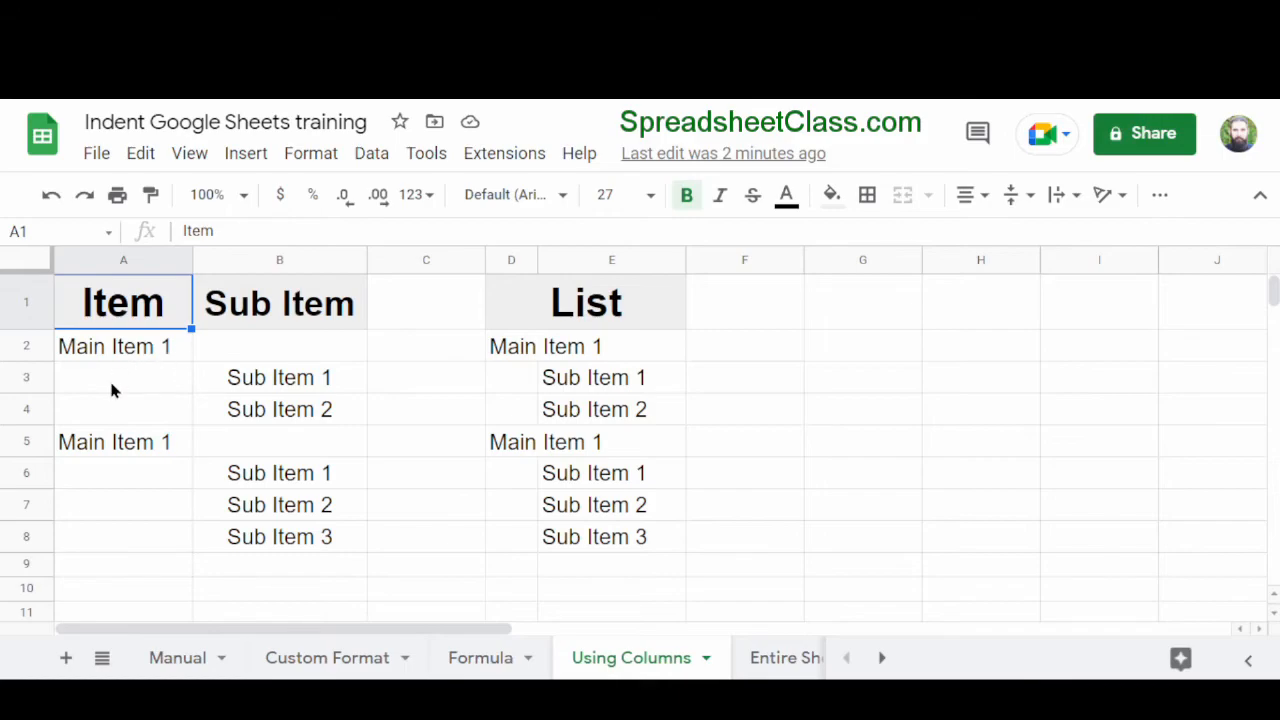
mouse_move(528, 386)
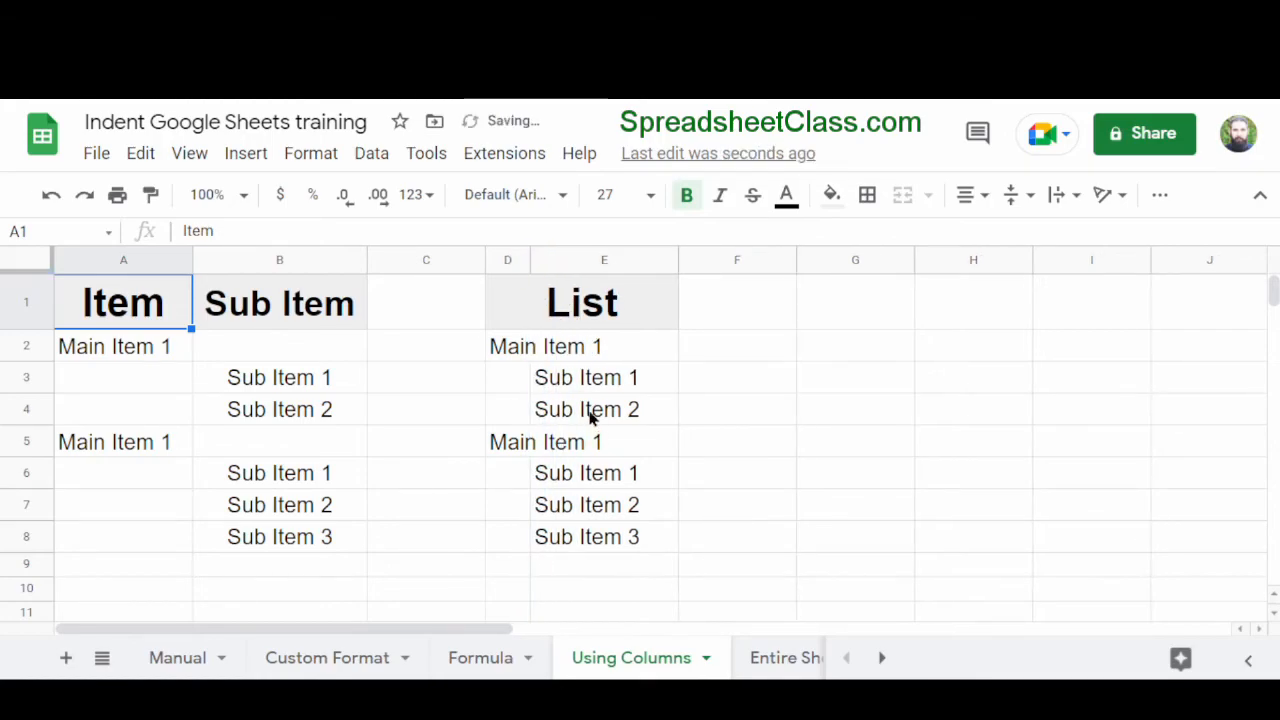
mouse_move(528, 400)
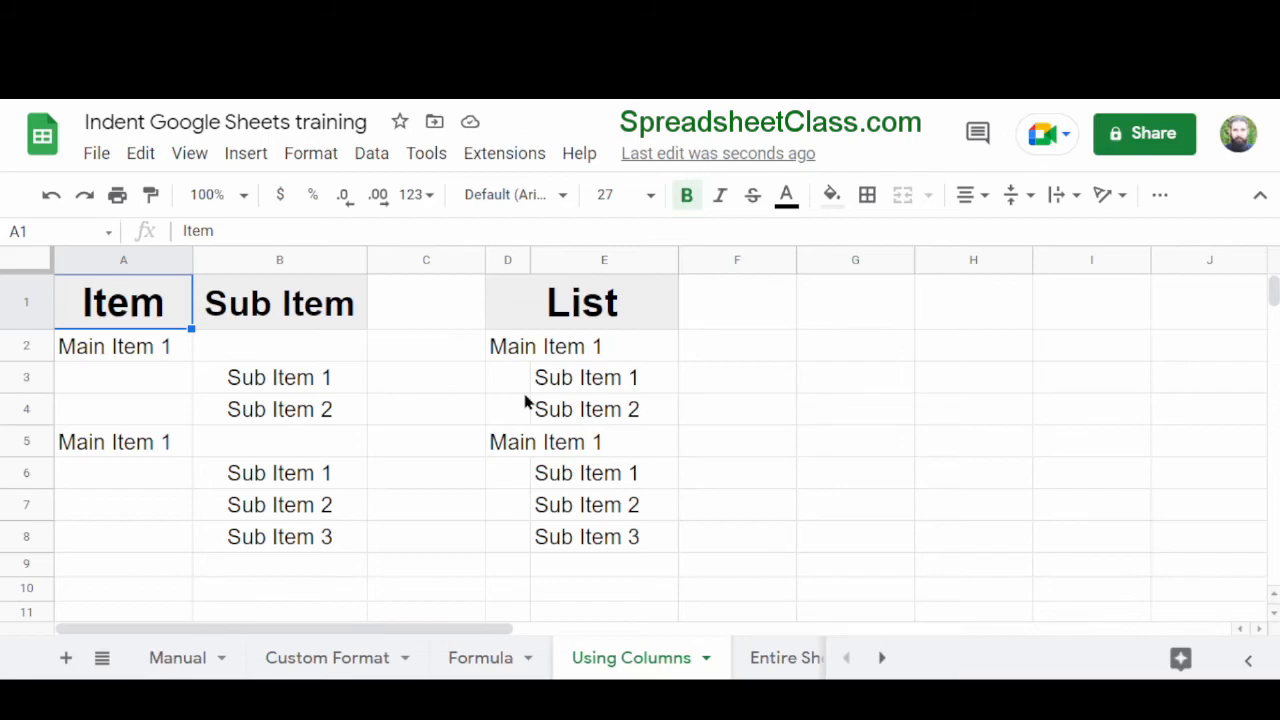
mouse_move(518, 380)
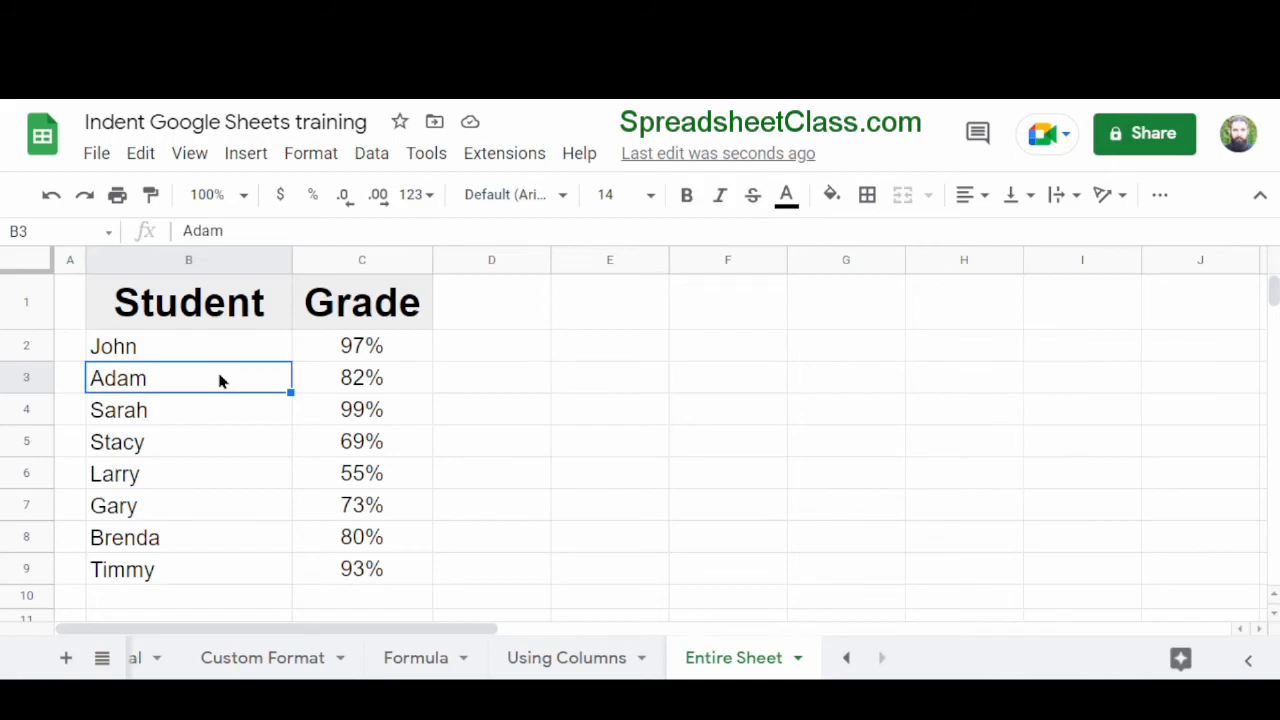
mouse_move(204, 380)
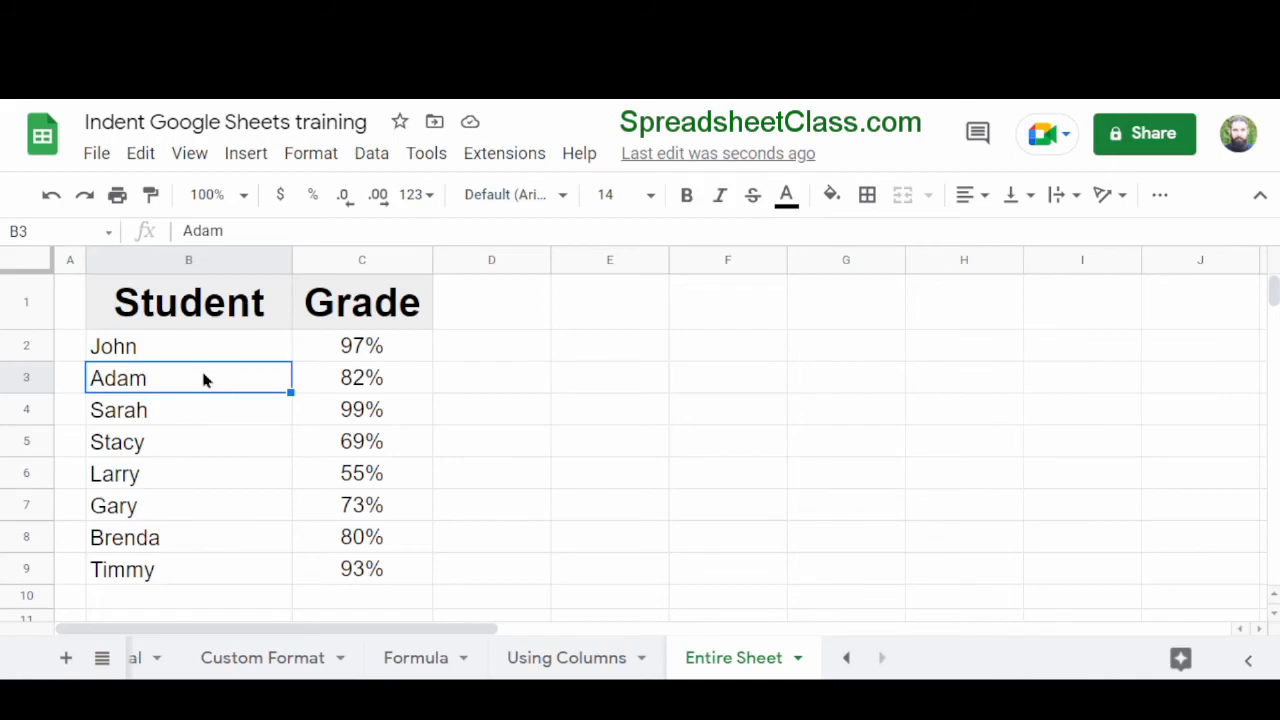
mouse_move(136, 264)
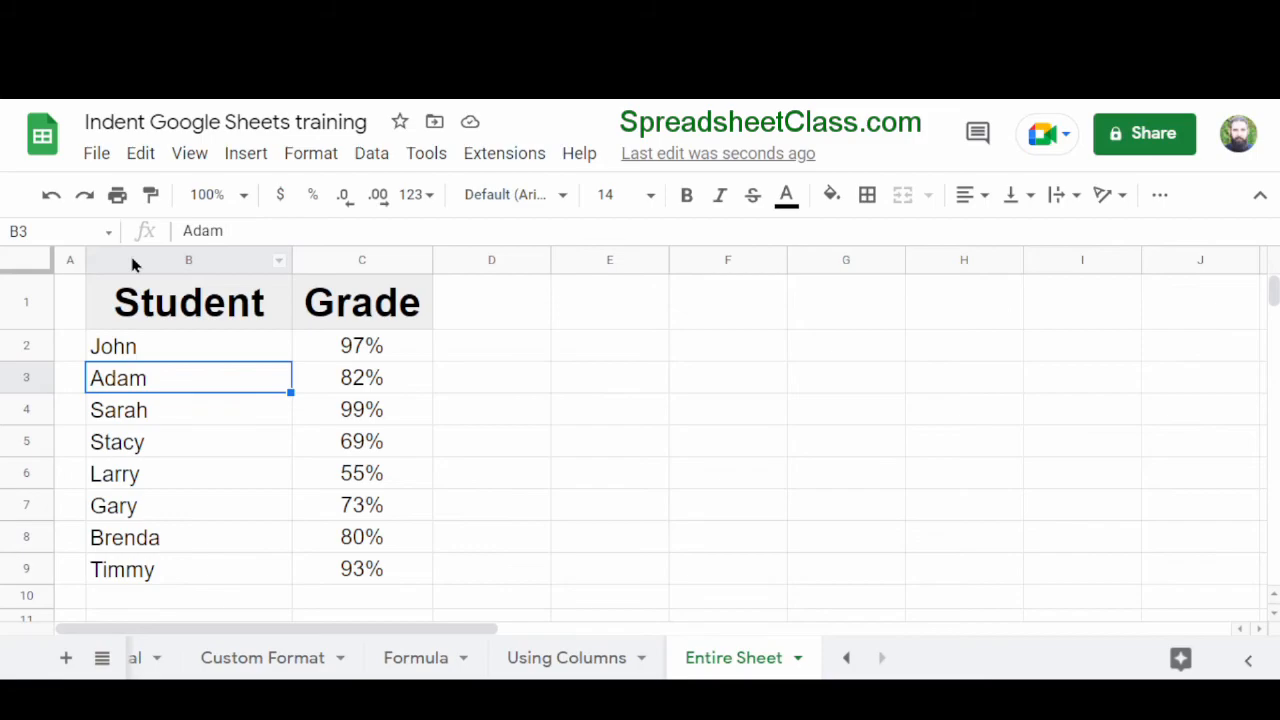
Step: Bring up the column actions for the Student names column B on the Entire Sheet tab
right_click(188, 260)
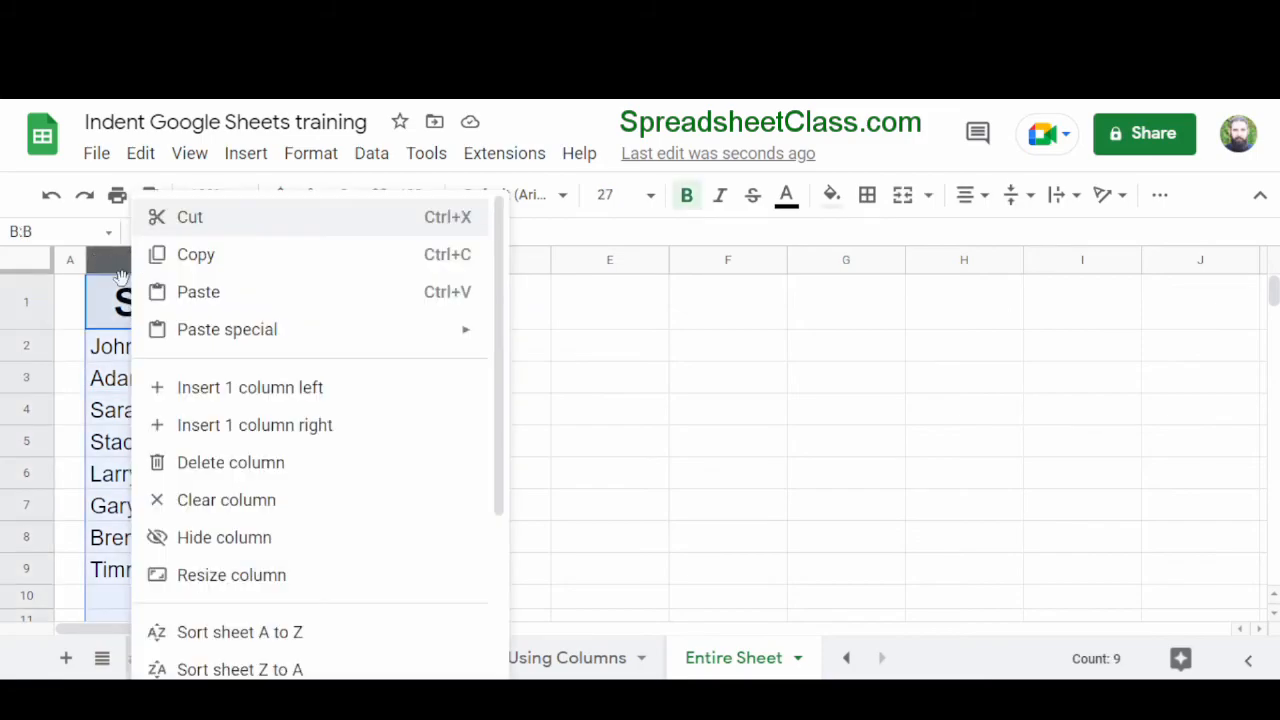
mouse_move(256, 388)
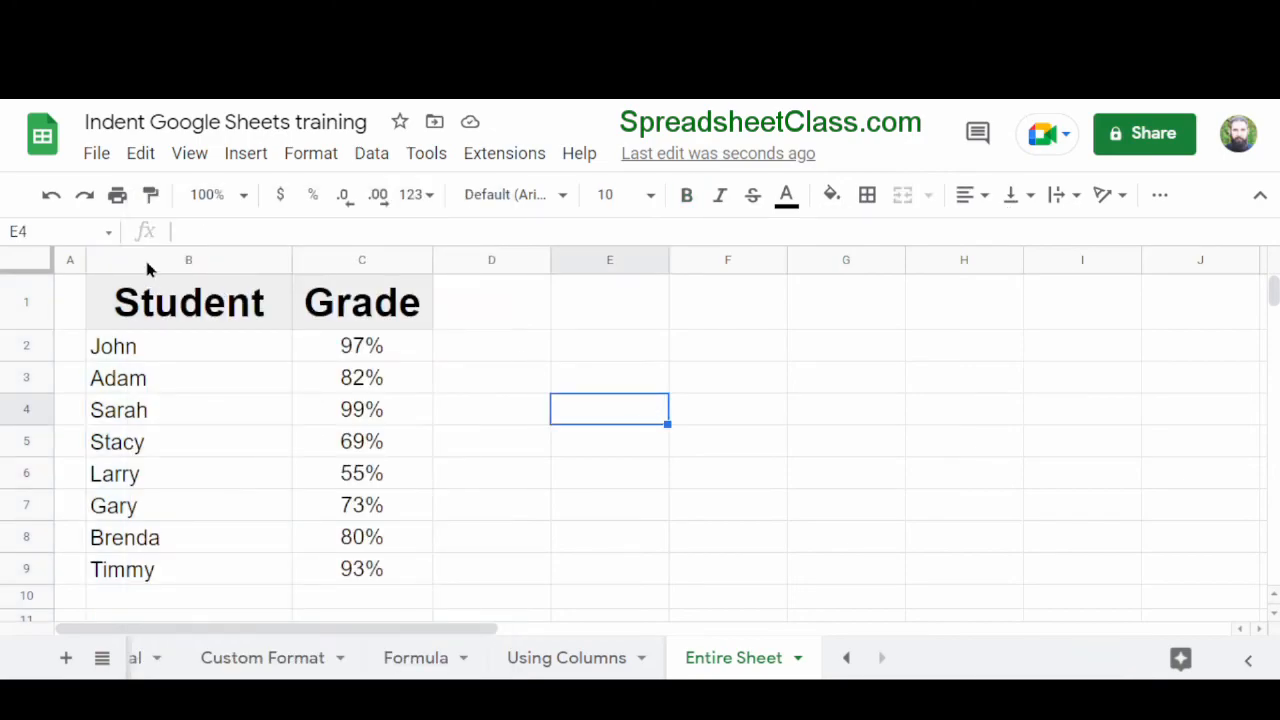
mouse_move(84, 260)
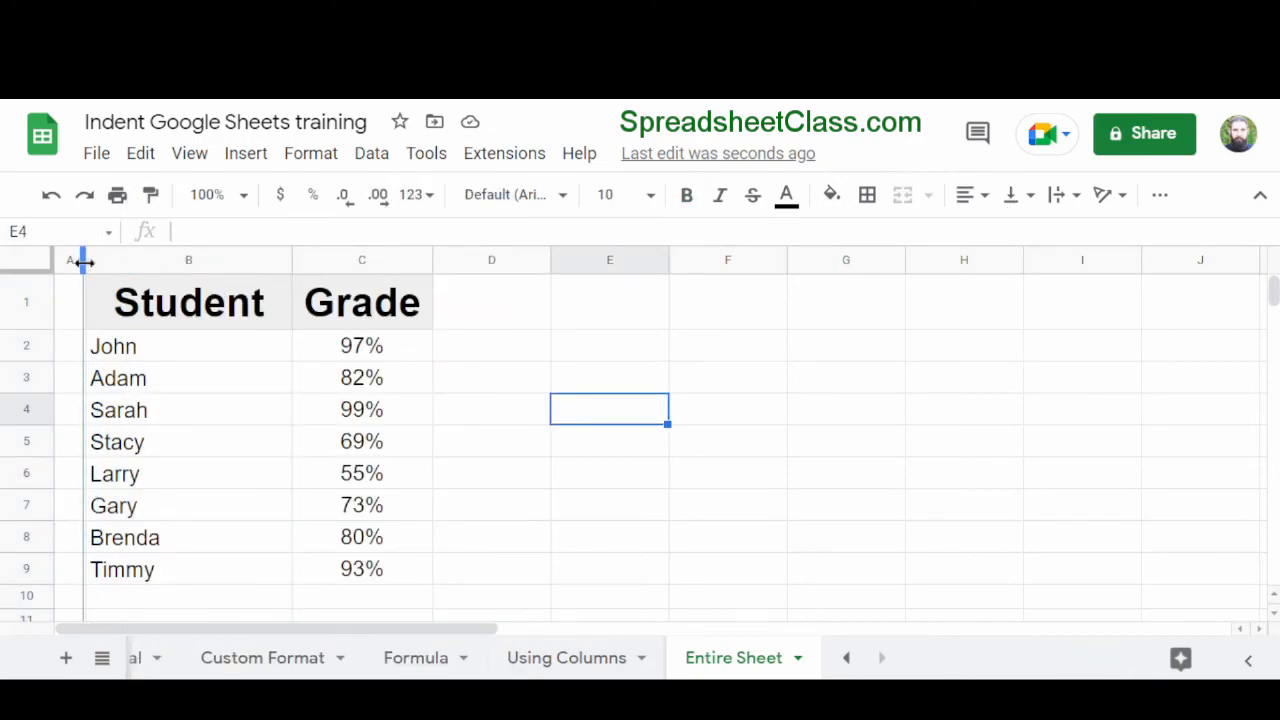